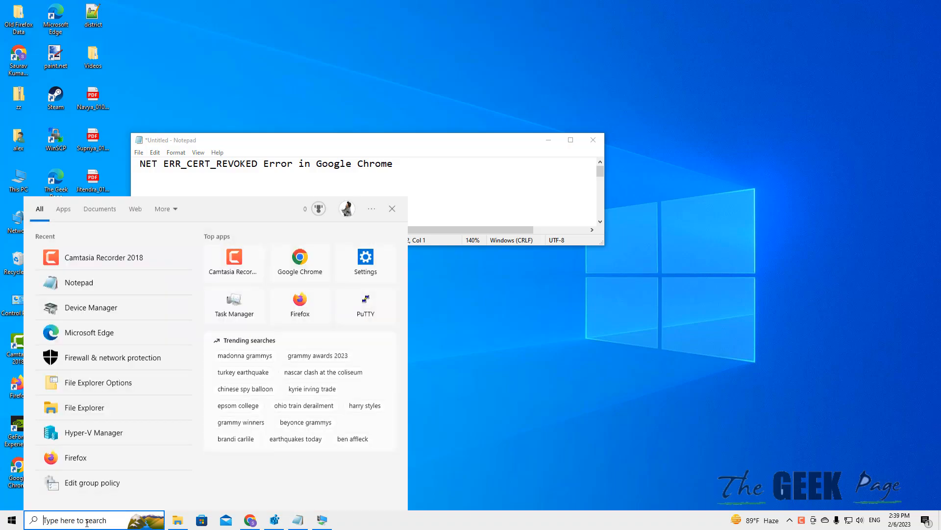
Step: Search Windows for the control panel entry to start the network reset
{"action": "type", "text": "control panel"}
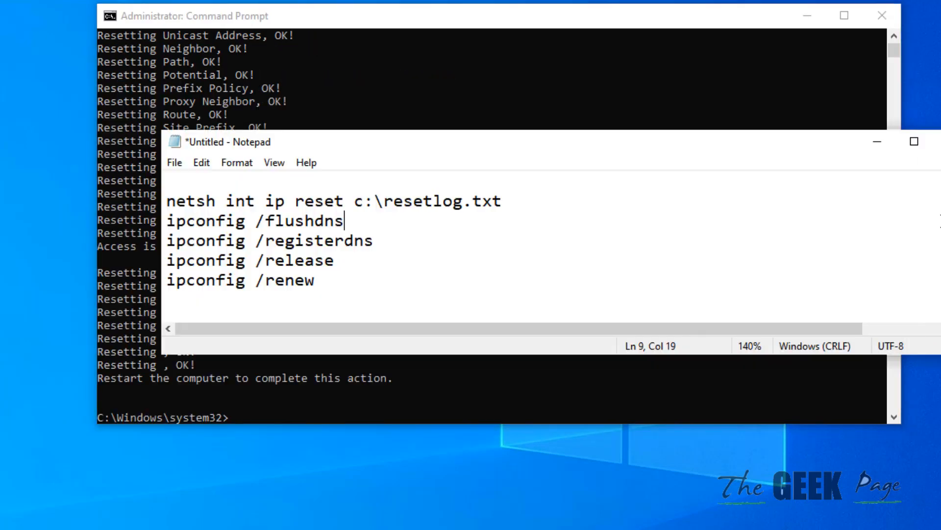
Step: Run ipconfig /registerdns and ipconfig /release in the elevated prompt
{"action": "right_click", "coordinate": [252, 221]}
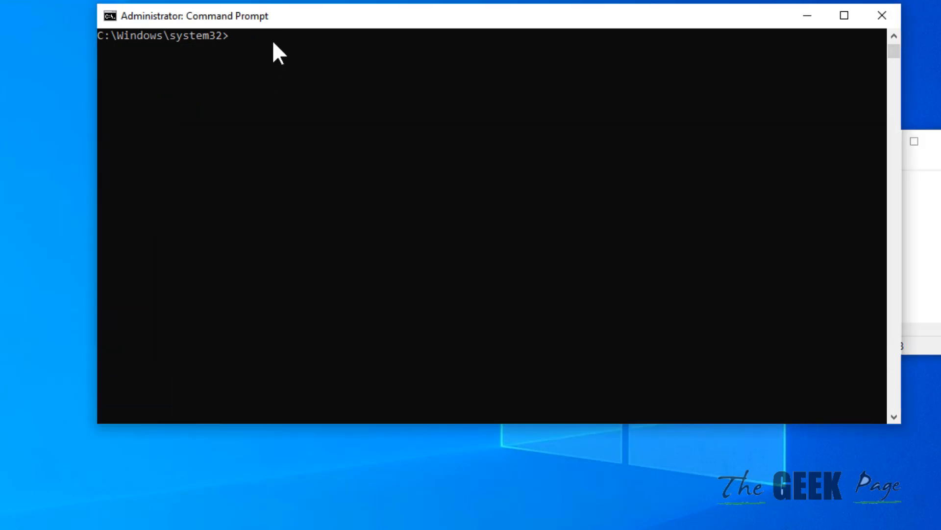
{"action": "type", "text": "ipconfig /registerdns"}
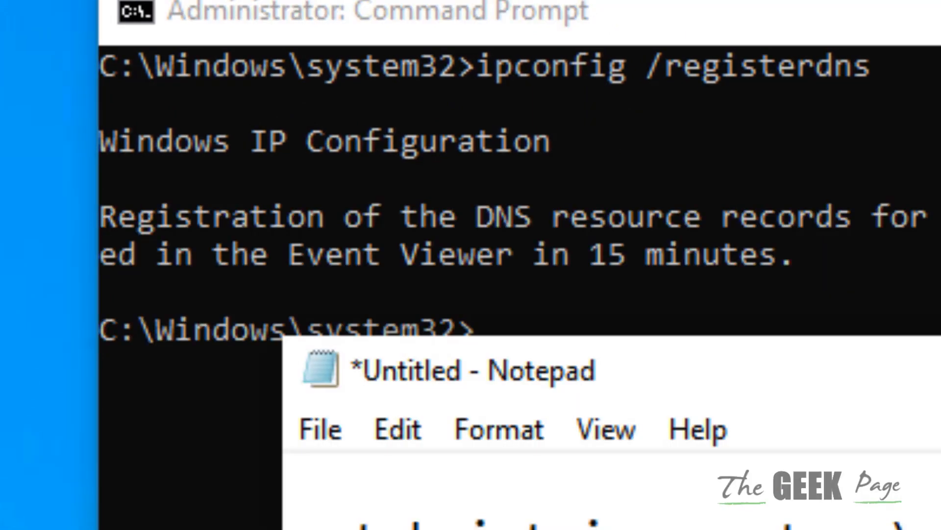
{"action": "type", "text": "ipconfig /release"}
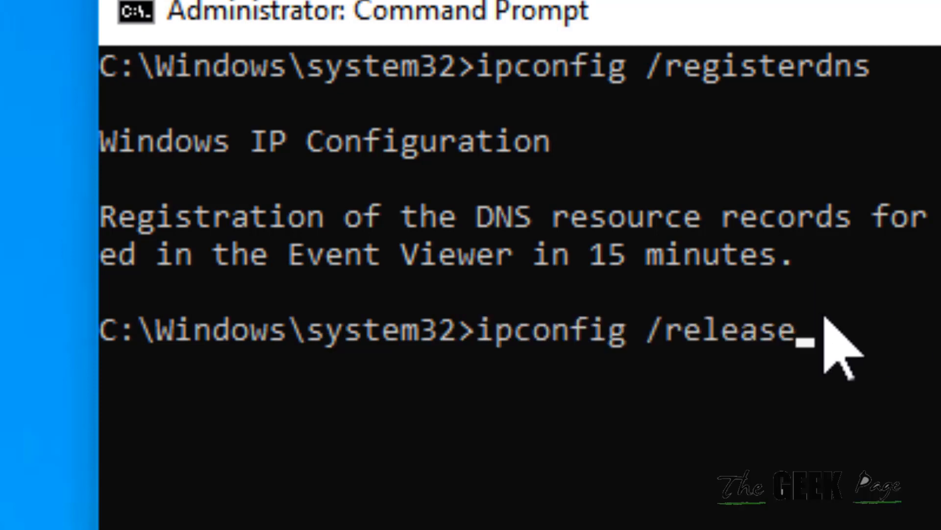
{"action": "key", "text": "Return"}
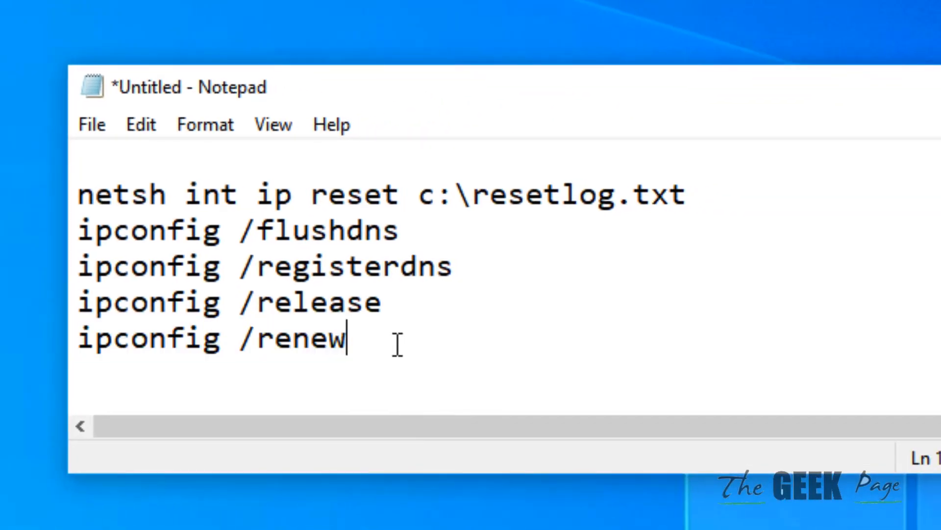
Step: Select the whole five-command list in Notepad
{"action": "key", "text": "ctrl+a"}
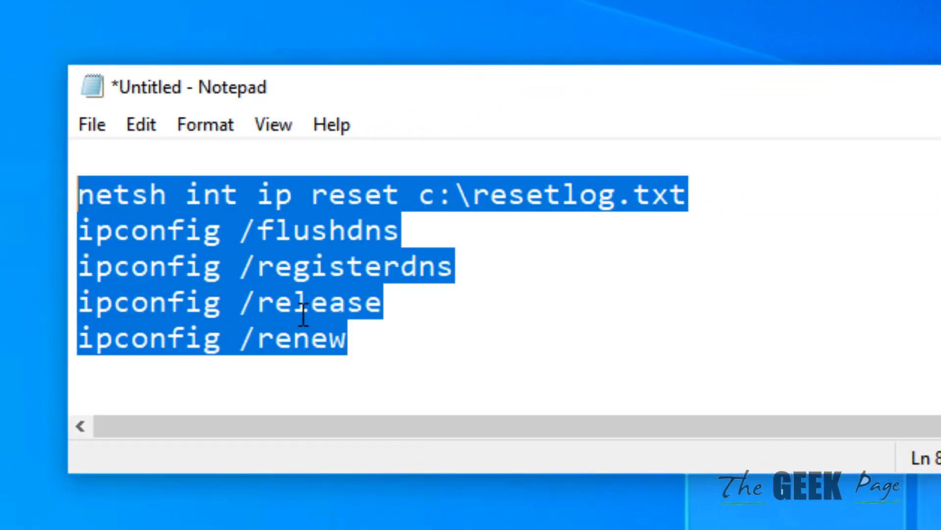
{"action": "left_click", "coordinate": [370, 339]}
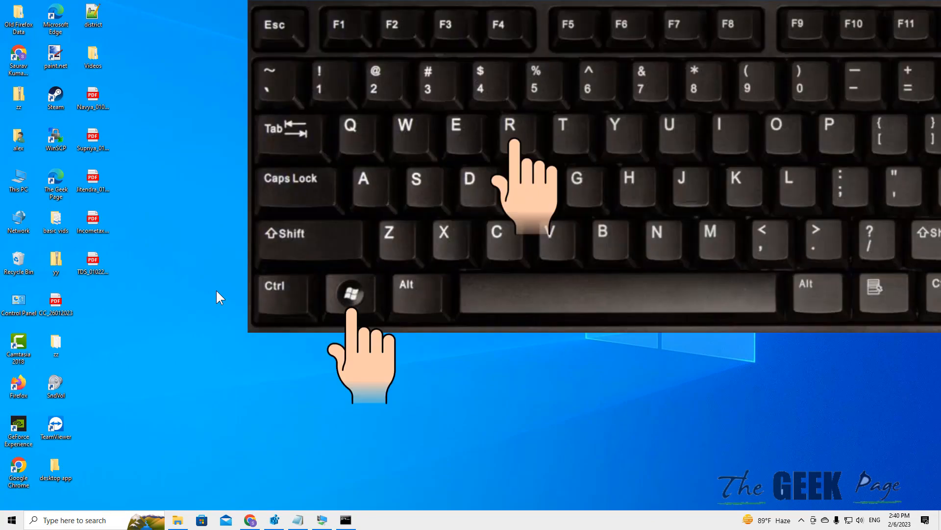
Step: Launch INETCPL.CPL from Run and show the Connections page of Internet Properties
{"action": "key", "text": "Win+r"}
{"action": "type", "text": "INE"}
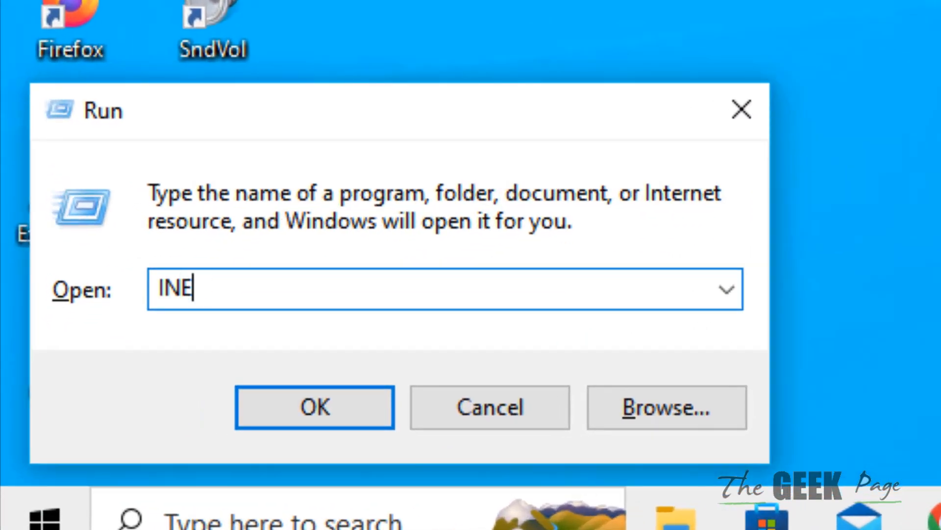
{"action": "type", "text": "TCPL"}
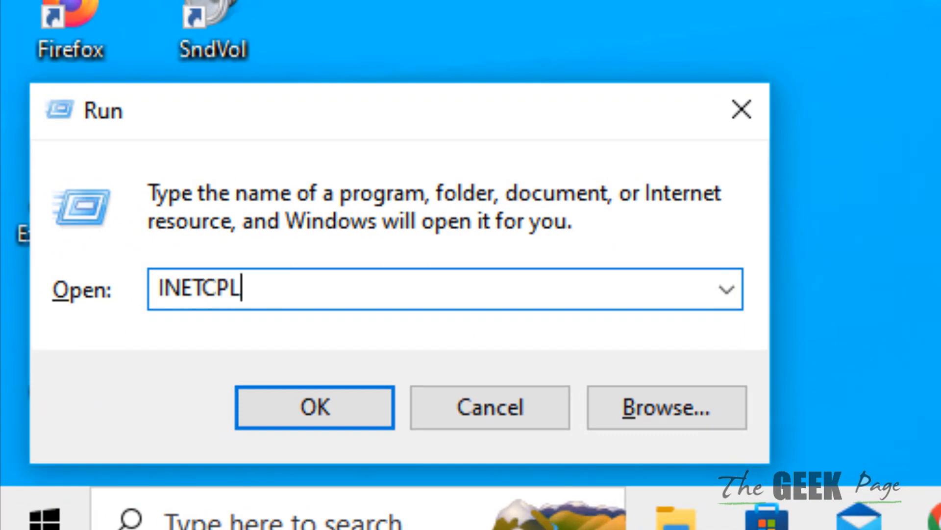
{"action": "type", "text": ".CPL"}
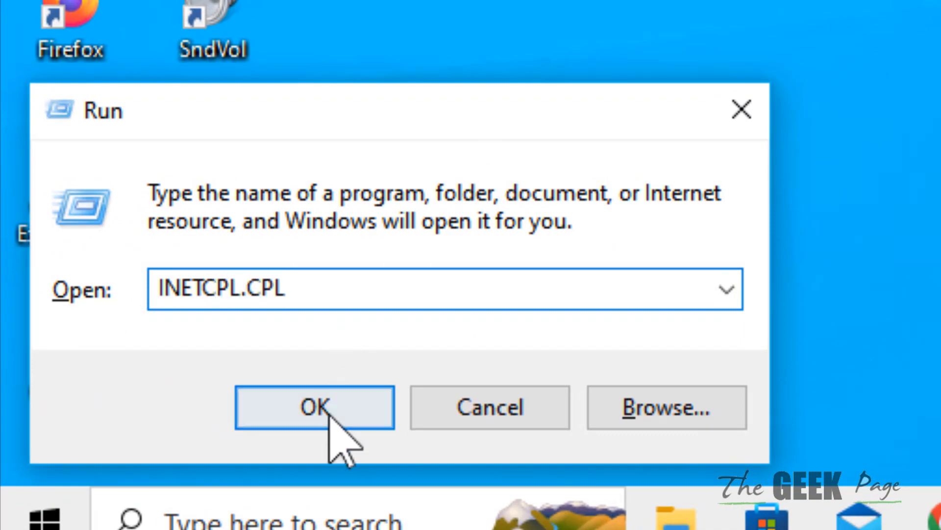
{"action": "left_click", "coordinate": [315, 406]}
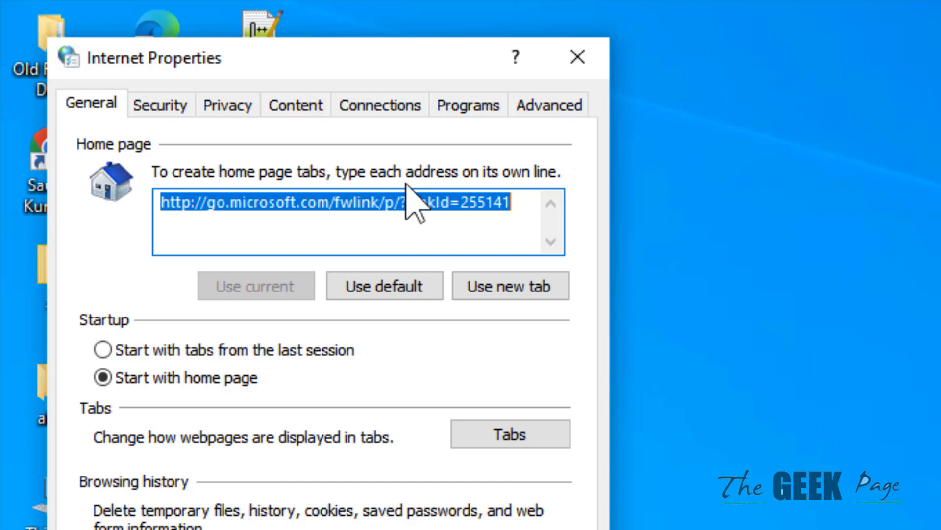
{"action": "left_click", "coordinate": [379, 105]}
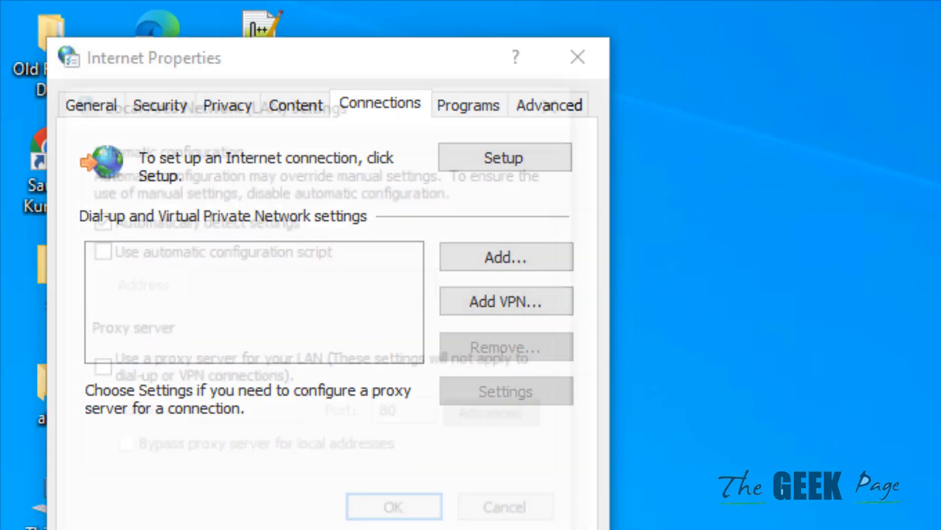
Step: Confirm LAN settings use no proxy server and close Internet Properties
{"action": "left_click", "coordinate": [506, 390]}
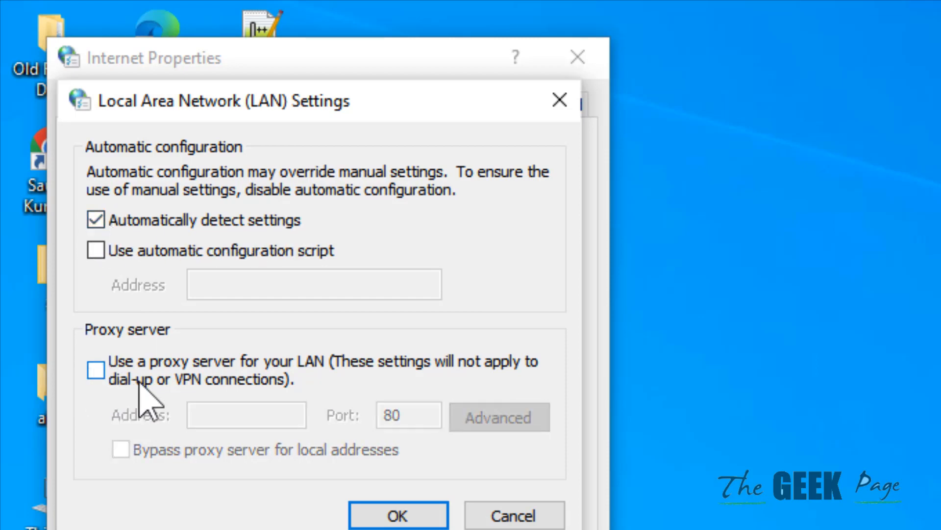
{"action": "left_click", "coordinate": [397, 514]}
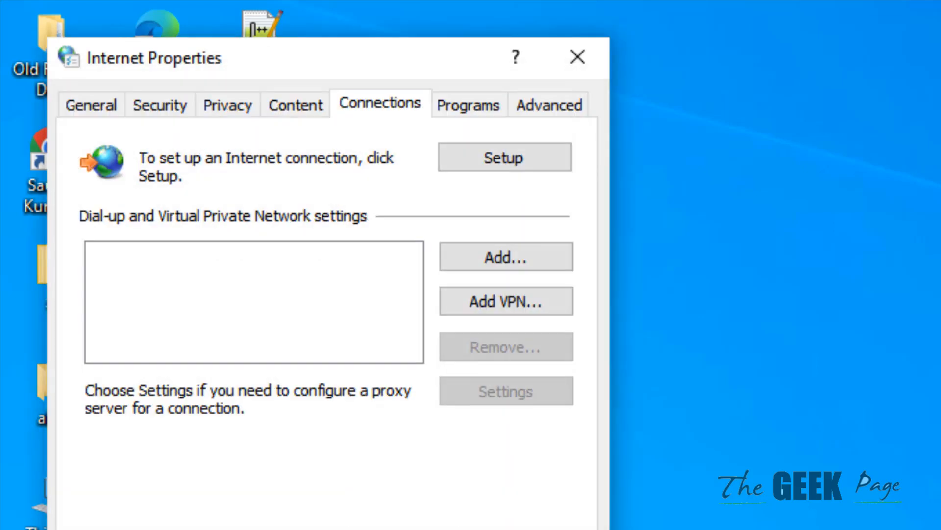
{"action": "left_click", "coordinate": [576, 58]}
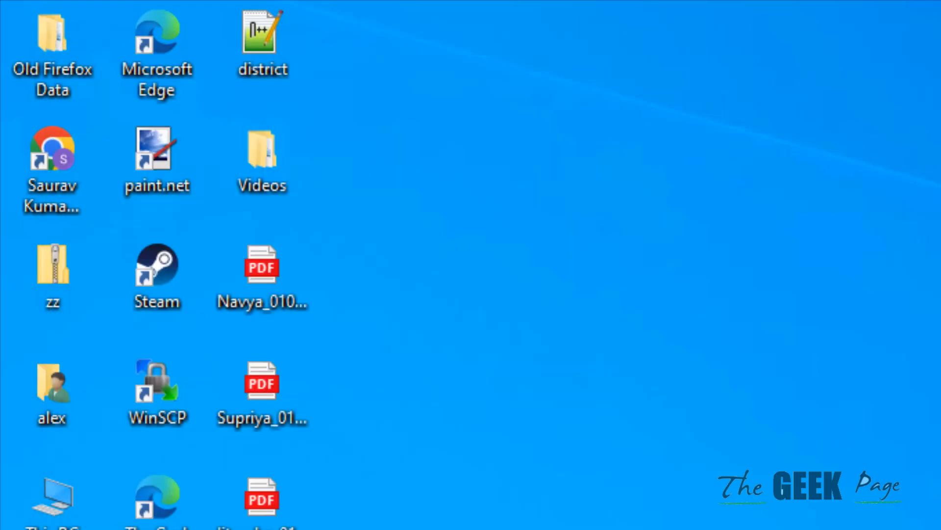
Step: Reopen Internet Properties and scroll the Advanced list down to the Security settings
{"action": "left_click", "coordinate": [262, 156]}
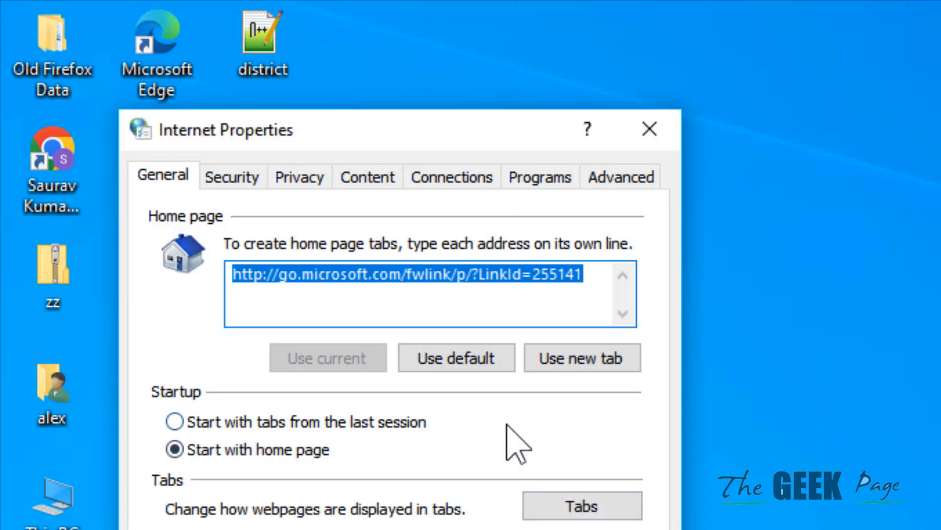
{"action": "left_click", "coordinate": [619, 176]}
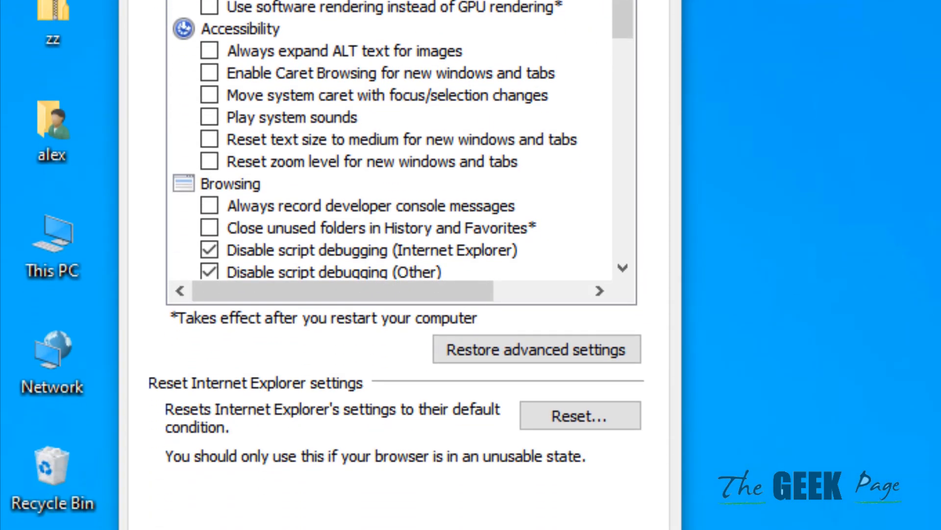
{"action": "mouse_move", "coordinate": [633, 238]}
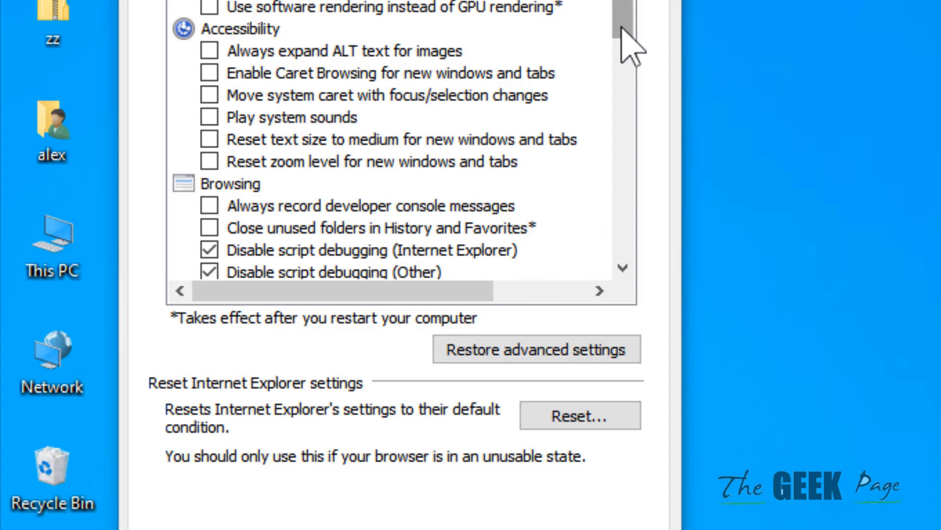
{"action": "scroll", "scroll_direction": "down", "scroll_amount": 3}
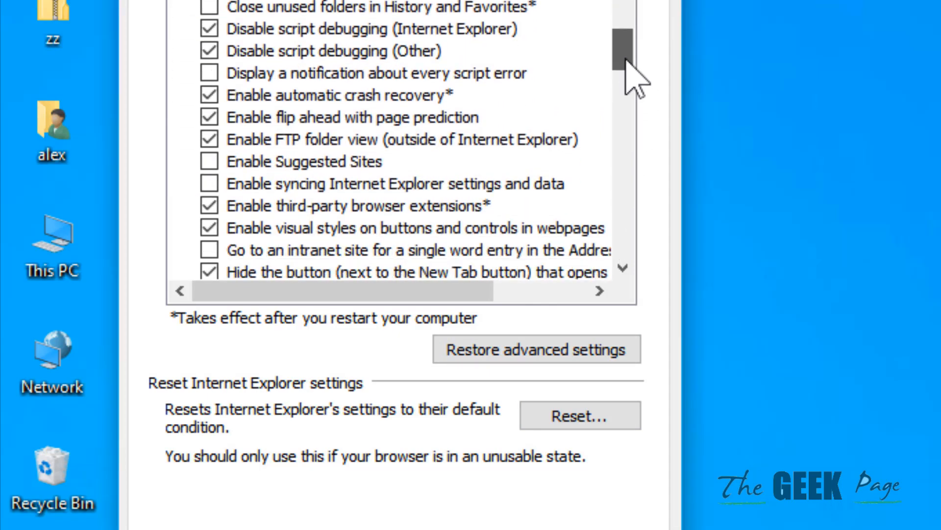
{"action": "scroll", "scroll_direction": "down", "scroll_amount": 3}
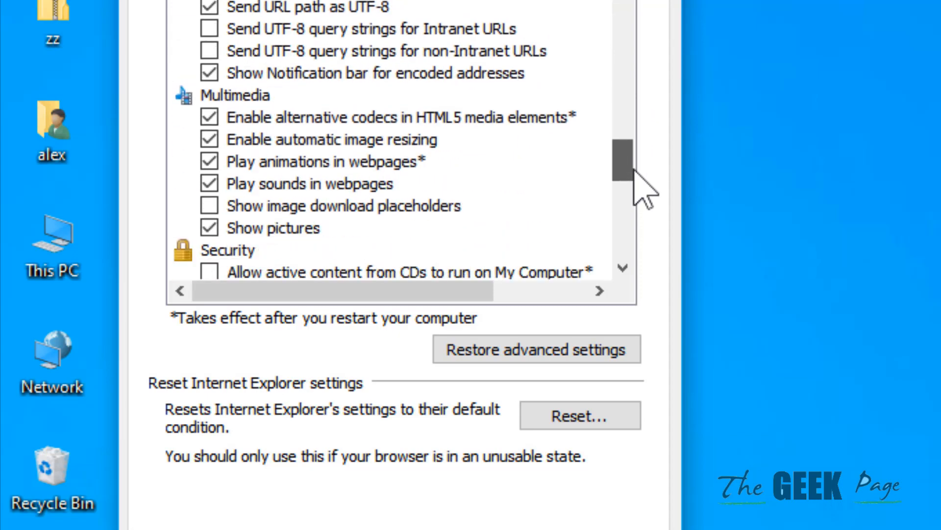
{"action": "scroll", "scroll_direction": "down", "scroll_amount": 3}
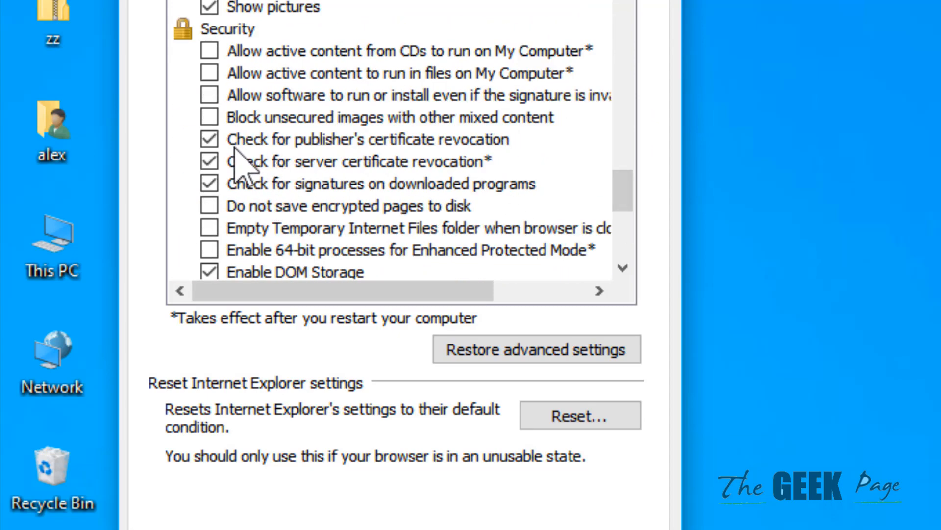
{"action": "mouse_move", "coordinate": [444, 161]}
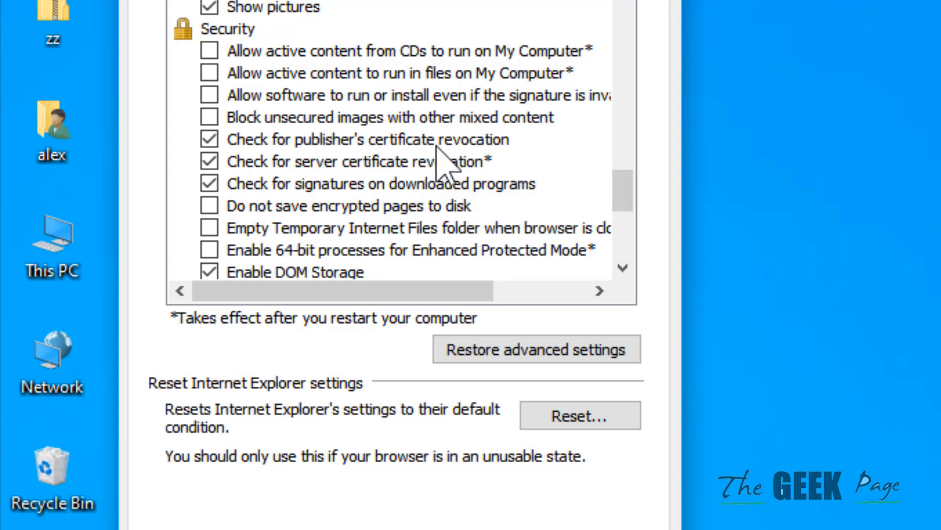
{"action": "mouse_move", "coordinate": [318, 186]}
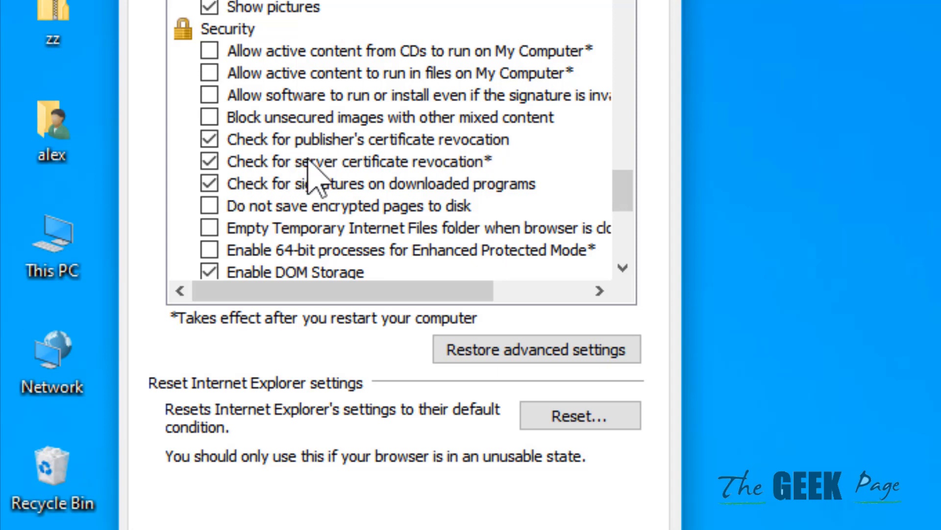
{"action": "mouse_move", "coordinate": [462, 187]}
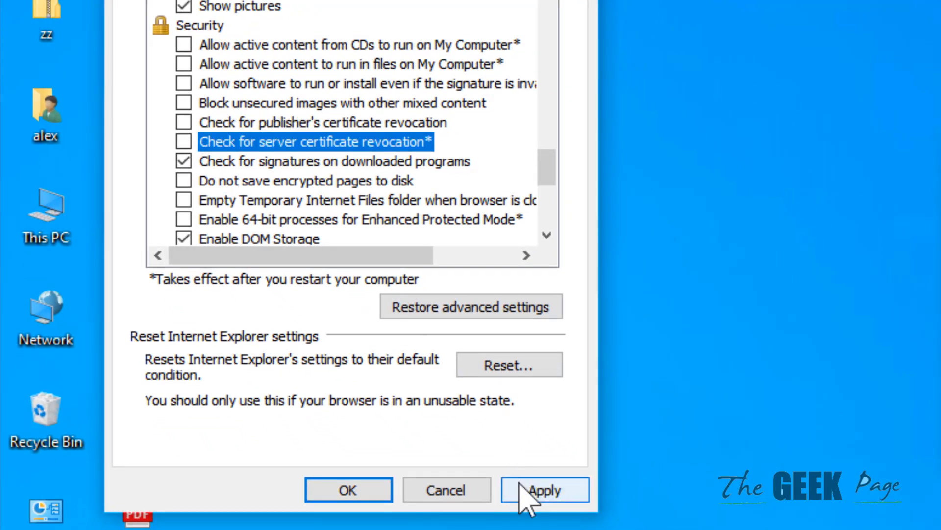
{"action": "mouse_move", "coordinate": [348, 490]}
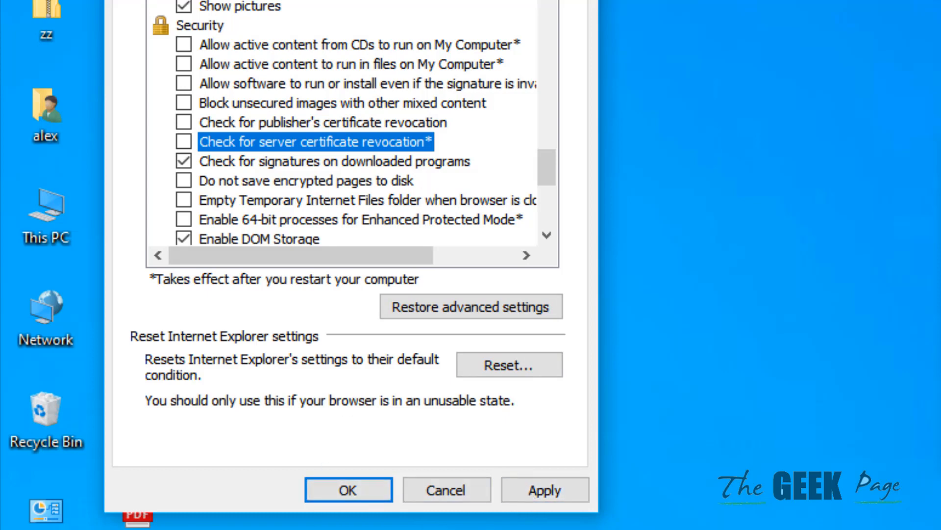
Step: Keep the revocation changes and launch TIMEDATE.CPL from Run for Date and Time
{"action": "left_click", "coordinate": [347, 489]}
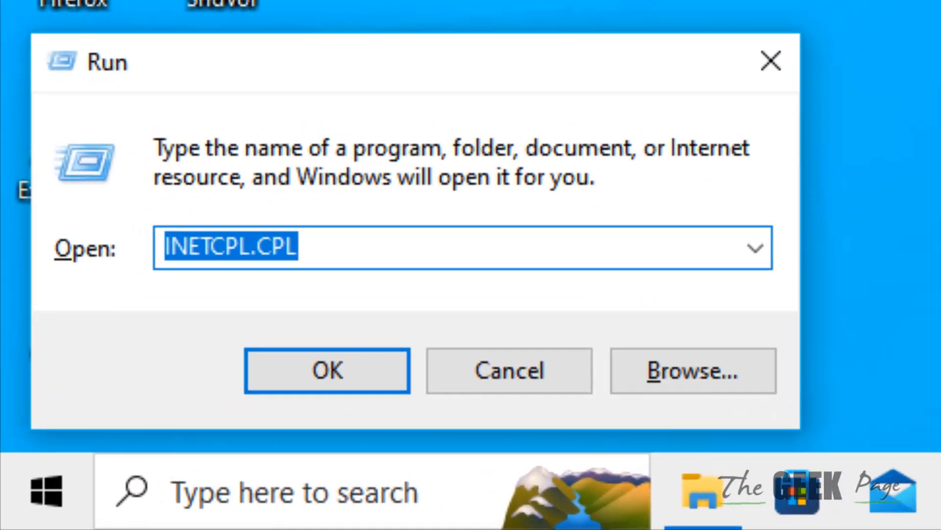
{"action": "type", "text": "TIMEDAT"}
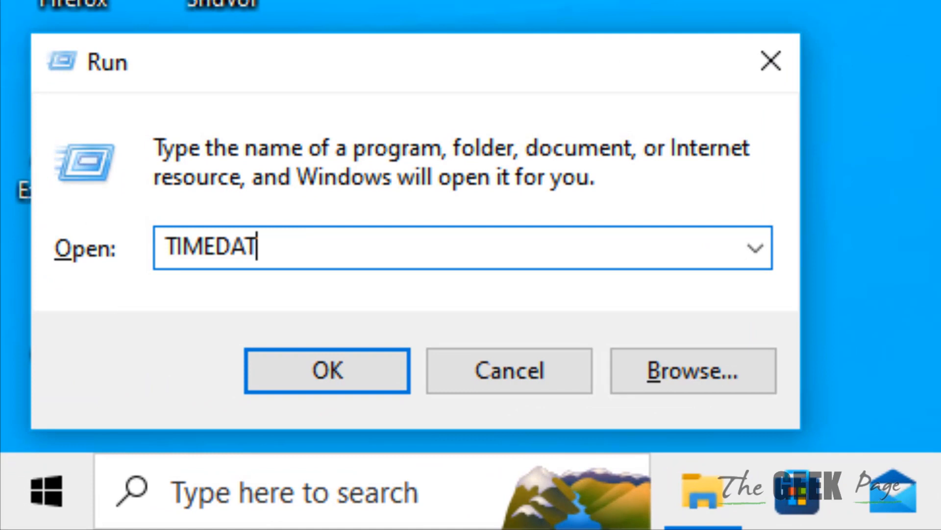
{"action": "type", "text": "E.C"}
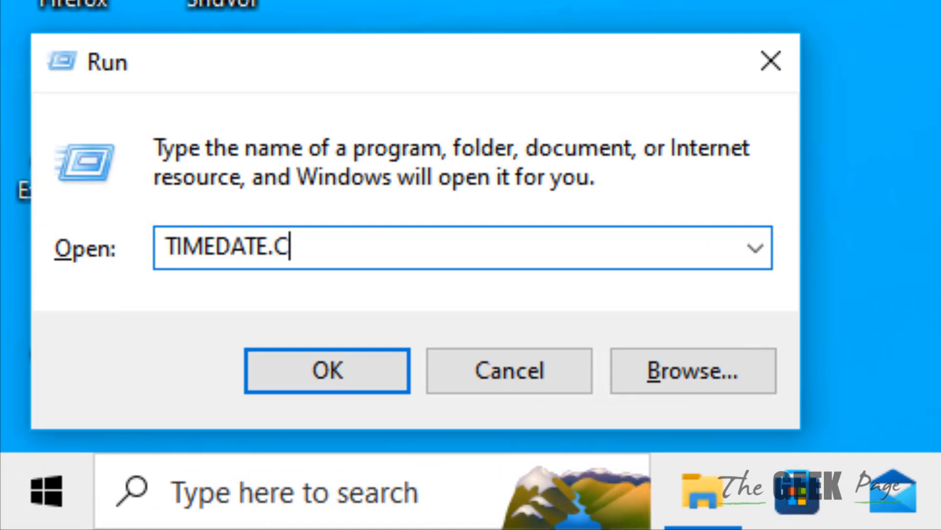
{"action": "left_click", "coordinate": [326, 369]}
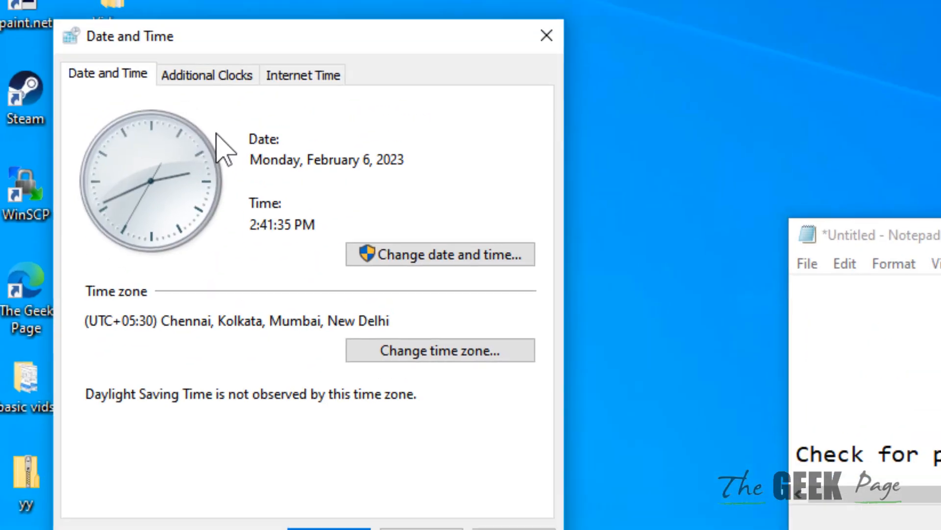
Step: Review the February 6, 2023 date and New Delhi time zone, then close Date and Time
{"action": "left_click", "coordinate": [439, 254]}
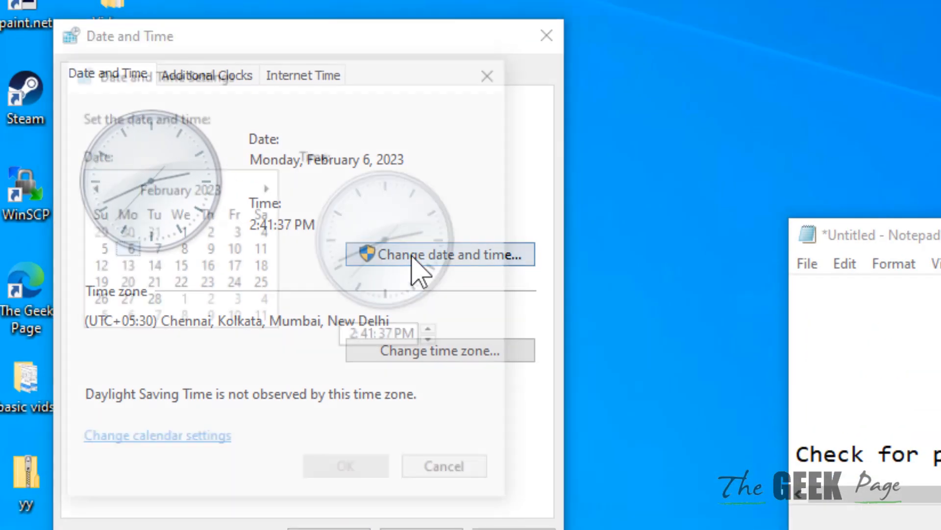
{"action": "left_click", "coordinate": [438, 254]}
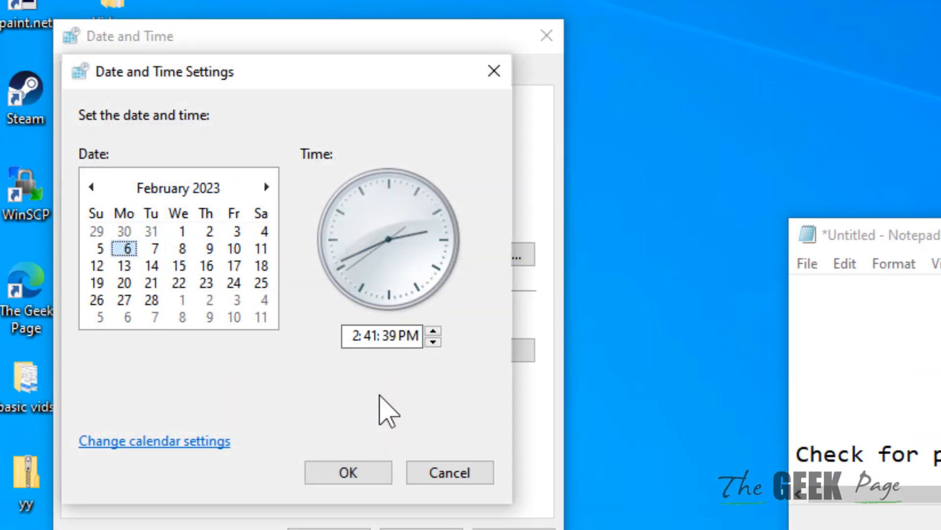
{"action": "mouse_move", "coordinate": [471, 132]}
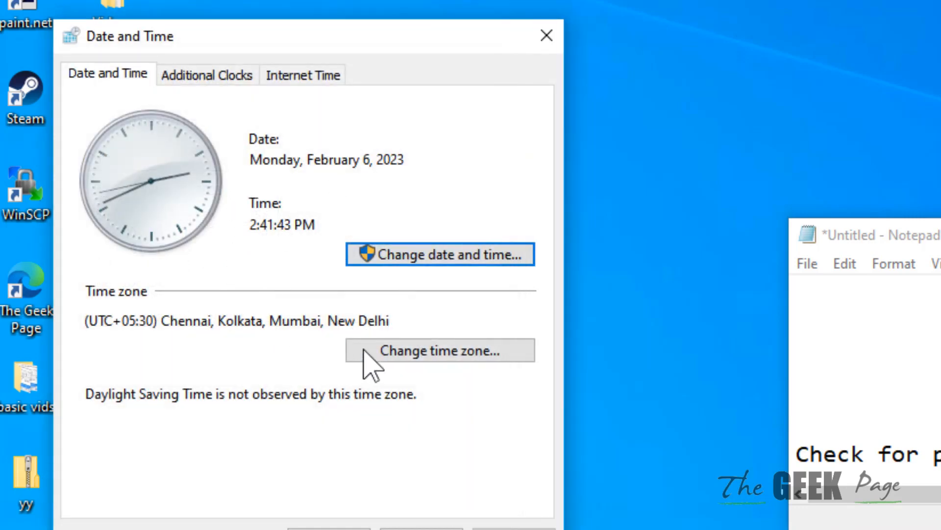
{"action": "mouse_move", "coordinate": [440, 350]}
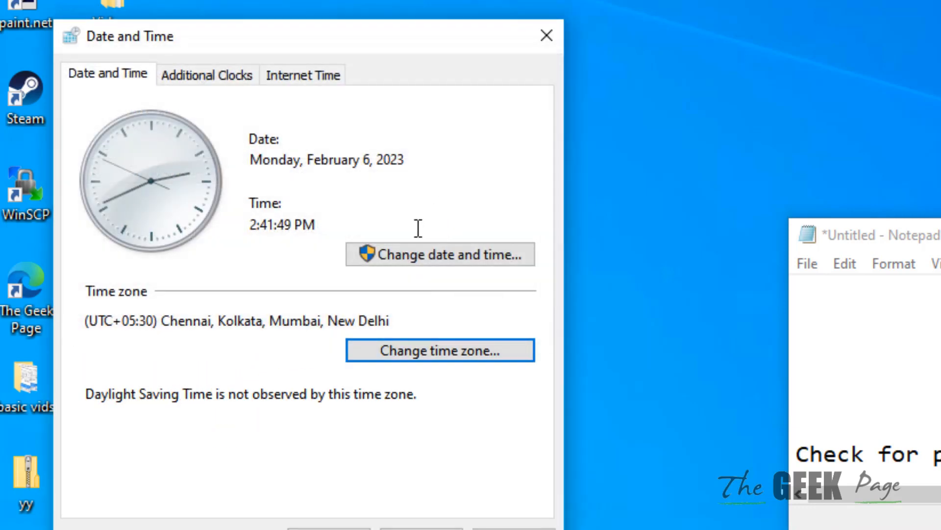
{"action": "left_click", "coordinate": [546, 35]}
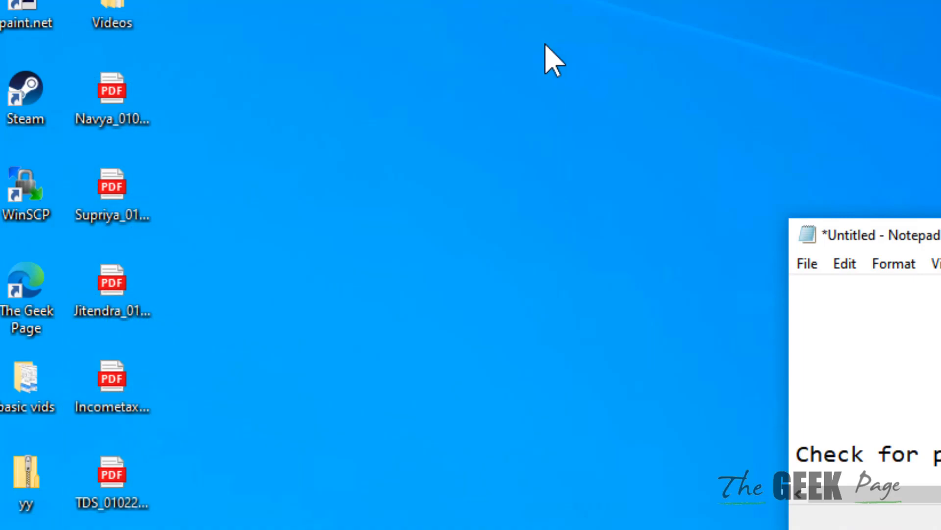